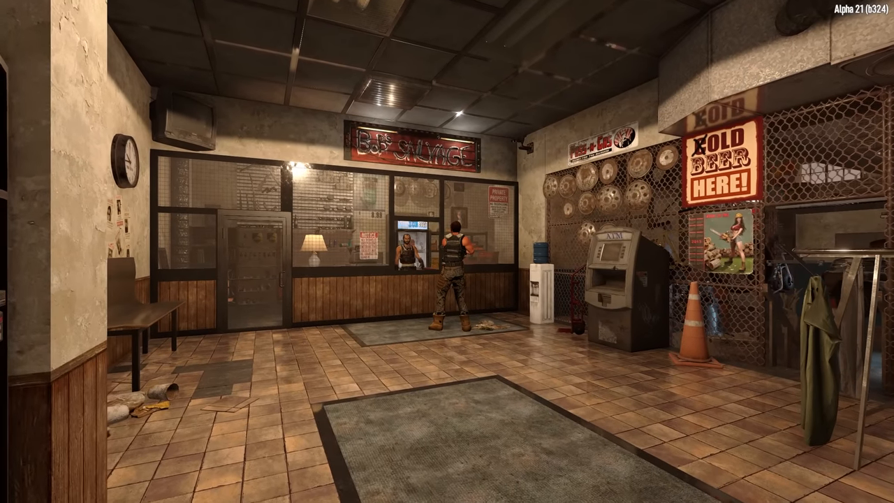
mouse_move(447, 252)
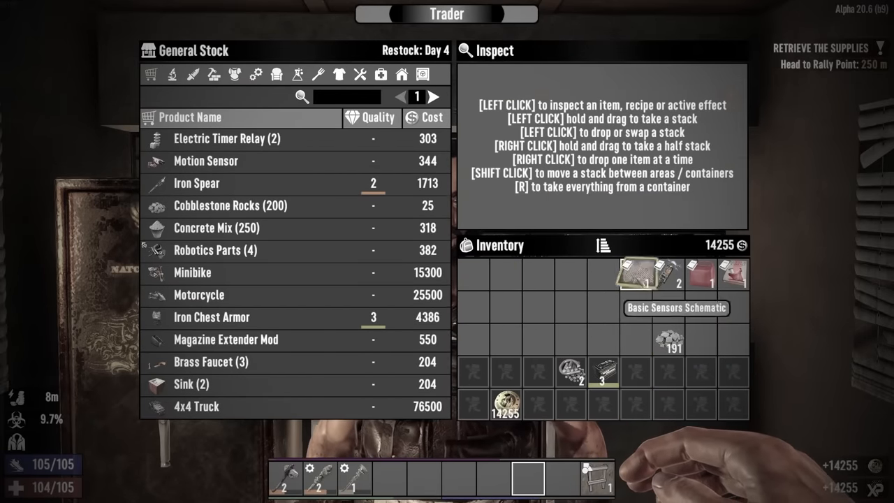
- Inspect the bullet tips among your goods and another stock item, then leave the trade screen
left_click(701, 405)
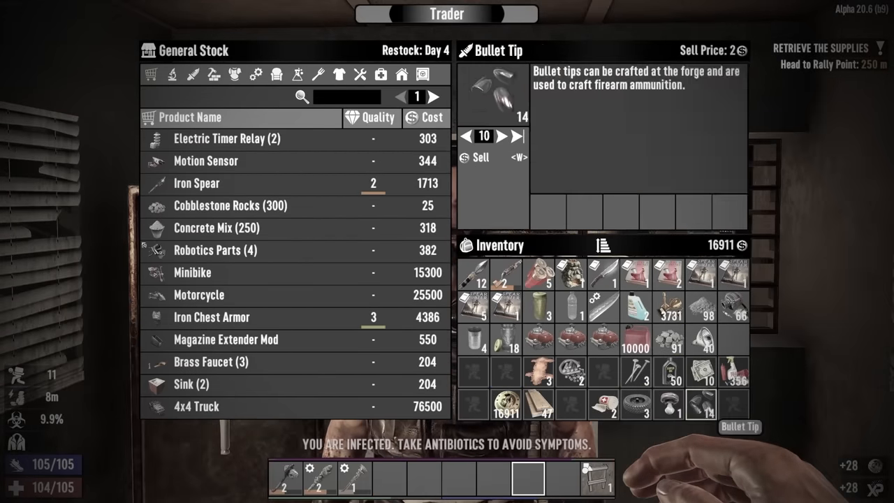
left_click(475, 157)
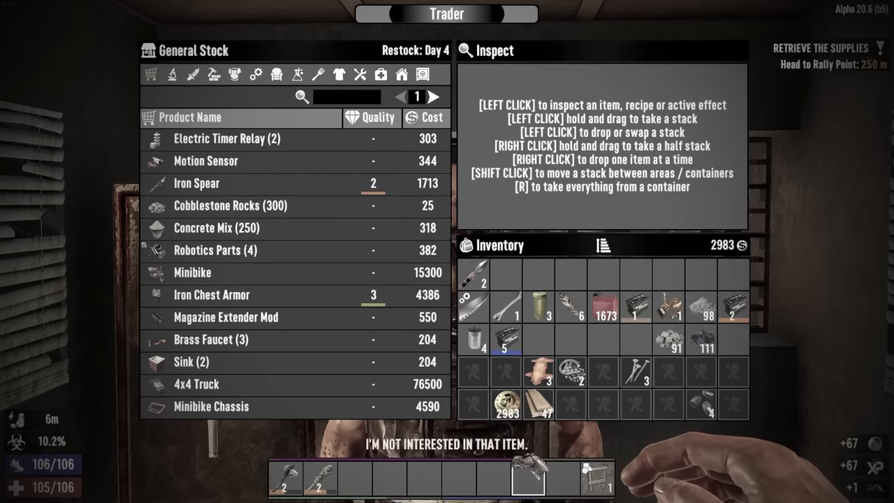
key("Escape")
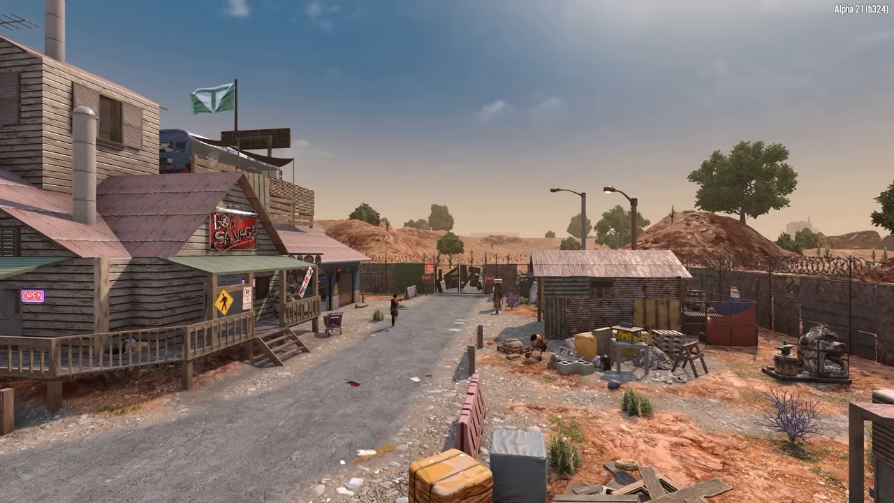
mouse_move(447, 252)
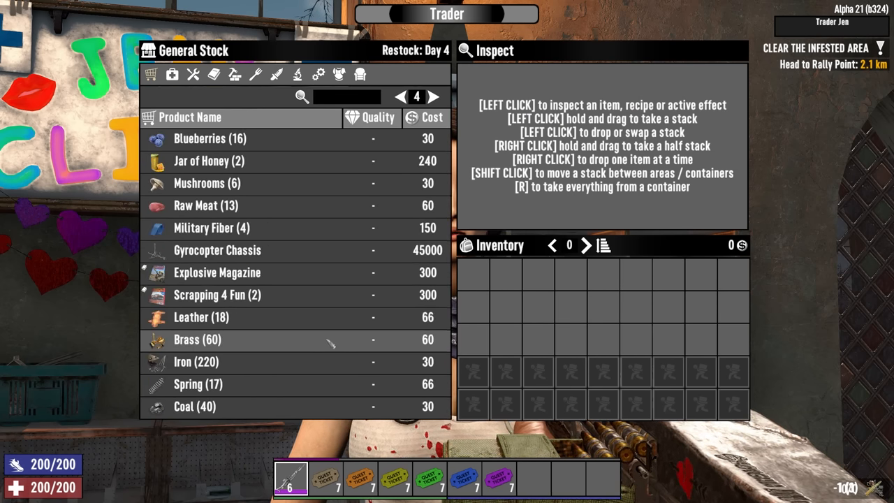
mouse_move(318, 380)
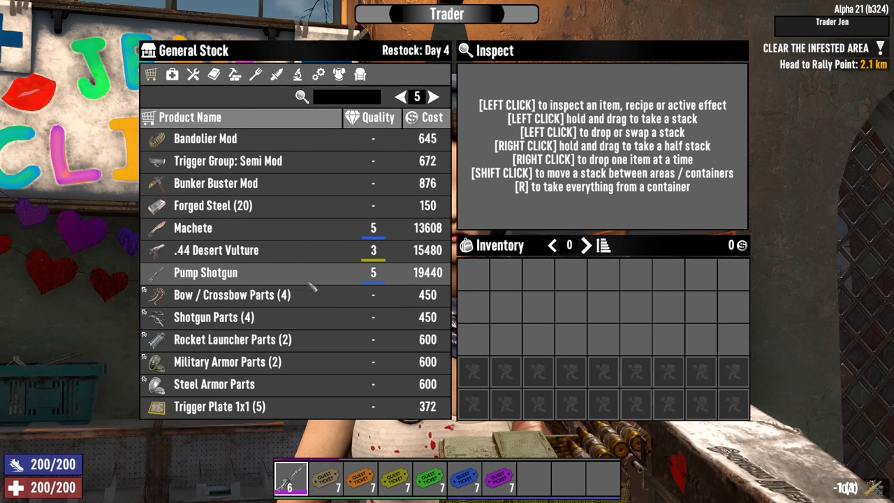
- Flip to the next page of Trader Jen's general stock, then leave the trade screen
left_click(433, 97)
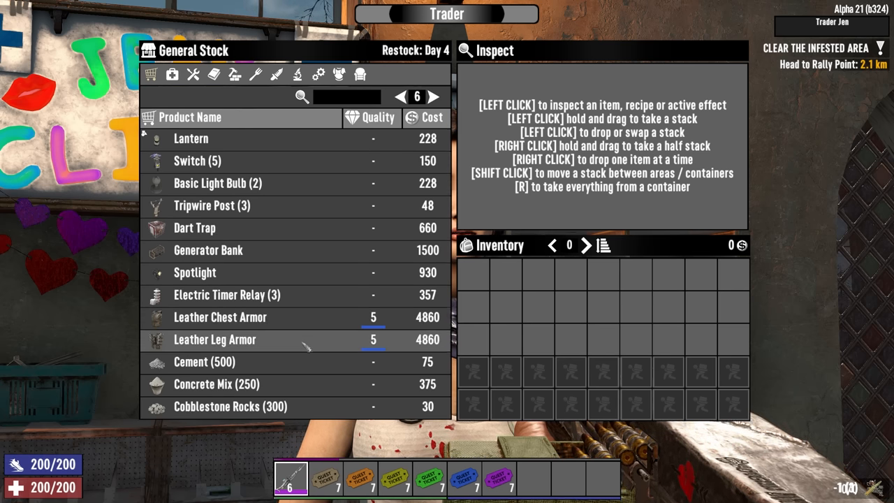
key("escape")
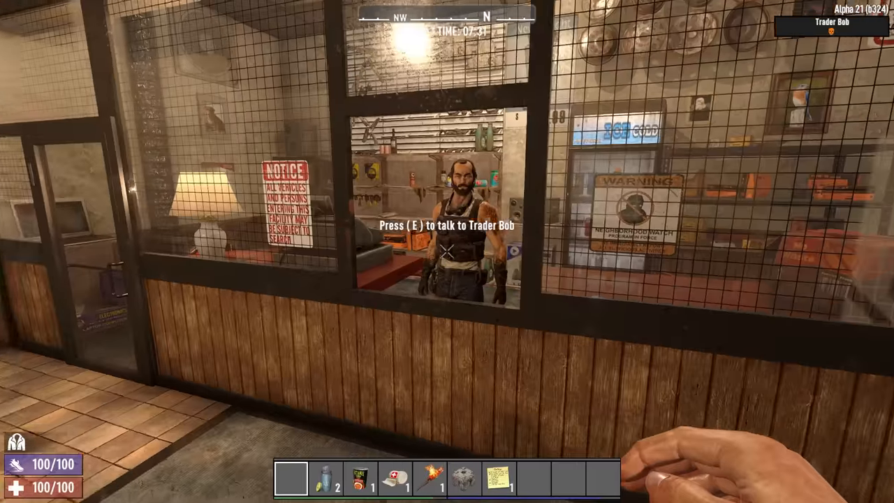
key("e")
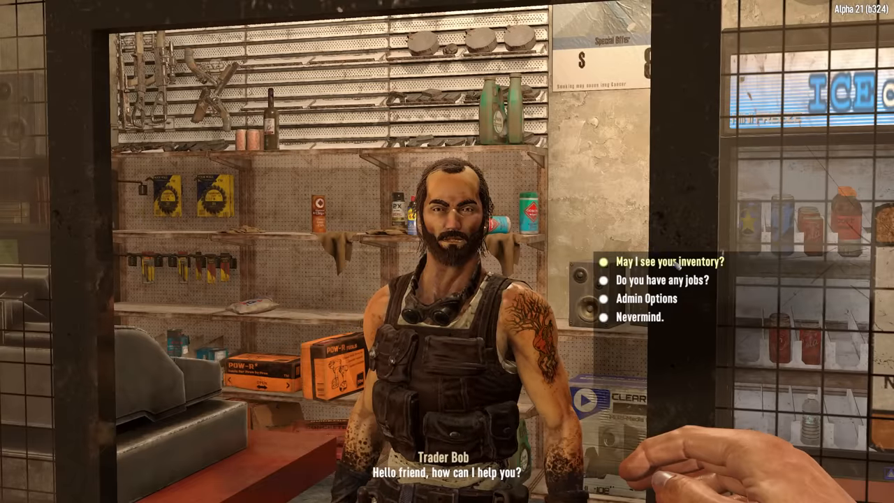
left_click(671, 262)
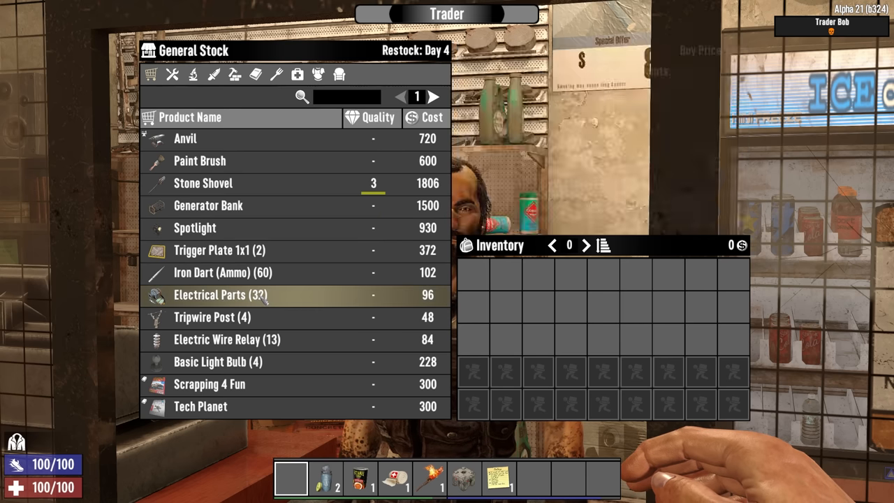
left_click(221, 295)
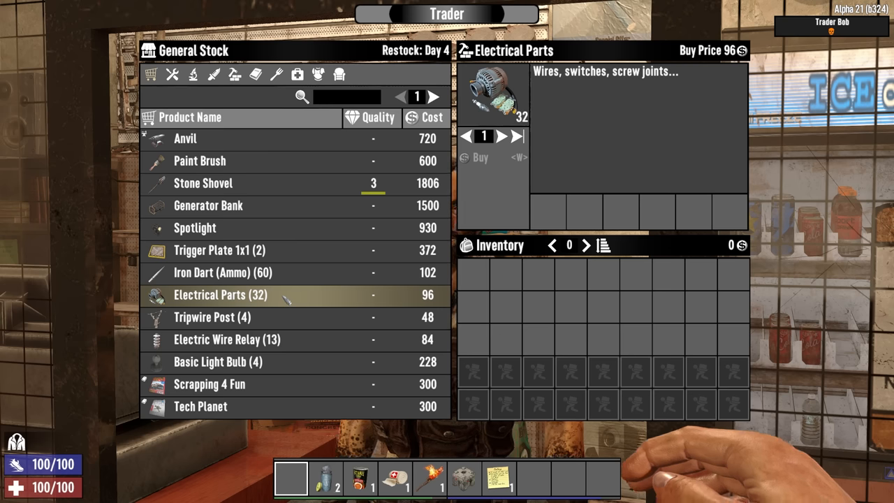
left_click(202, 183)
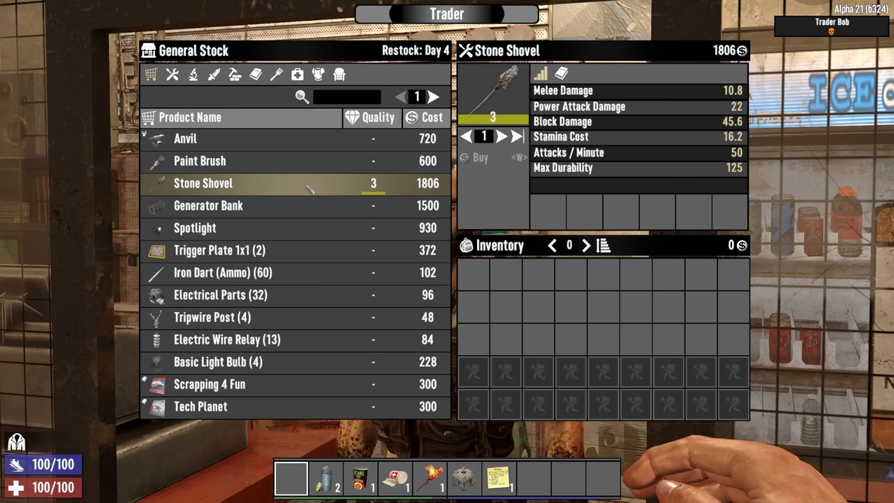
mouse_move(346, 150)
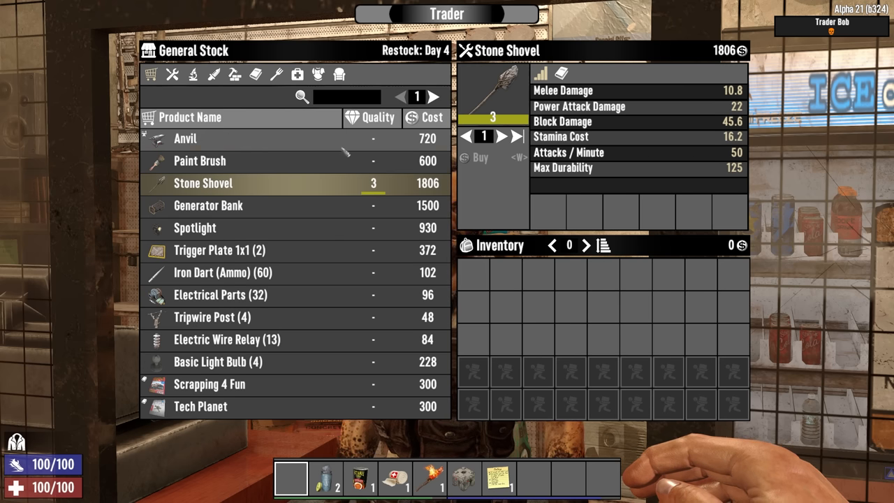
key("Escape")
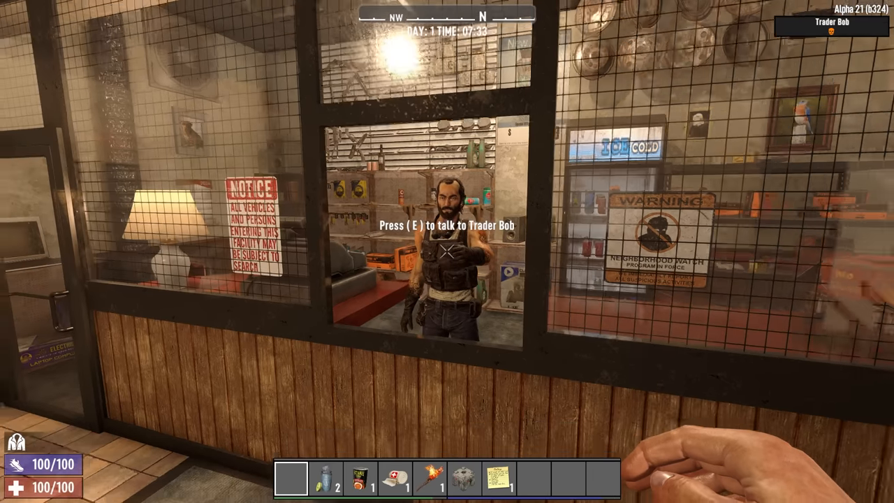
mouse_move(447, 252)
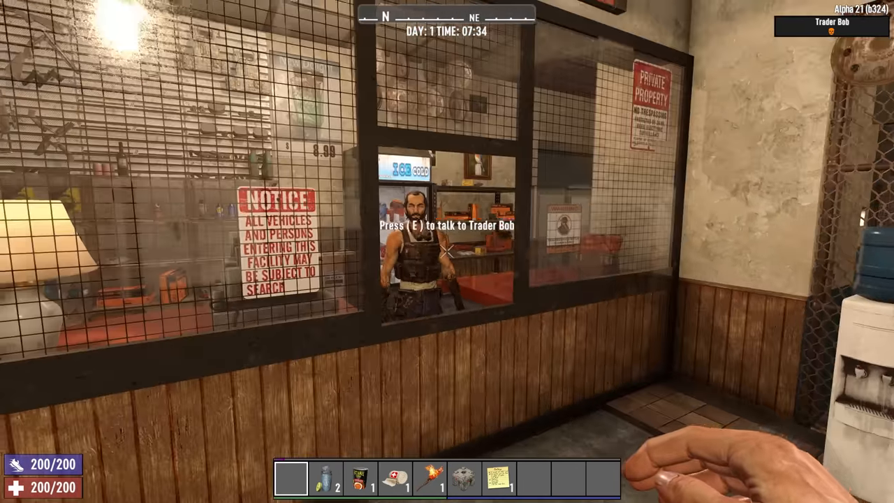
- Browse Trader Bob's stock: 4x4 Truck Accessories, another listing, then the Electrical Parts (32) details
key("e")
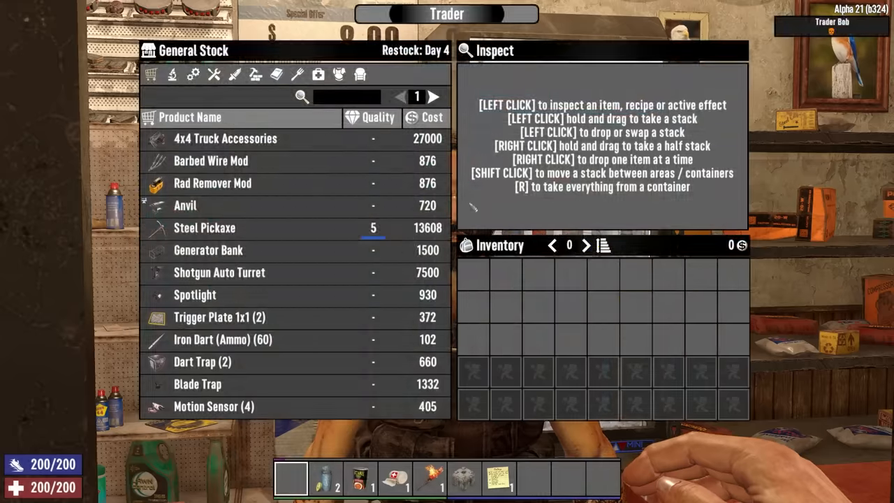
left_click(224, 139)
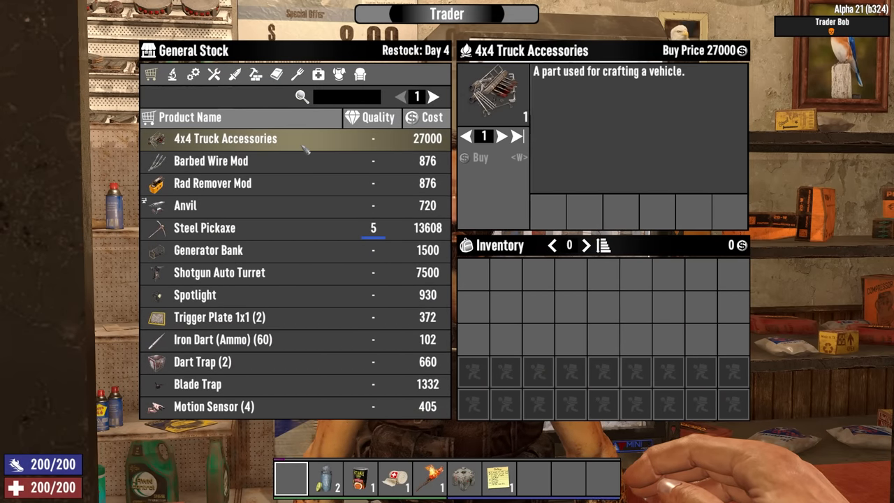
left_click(204, 227)
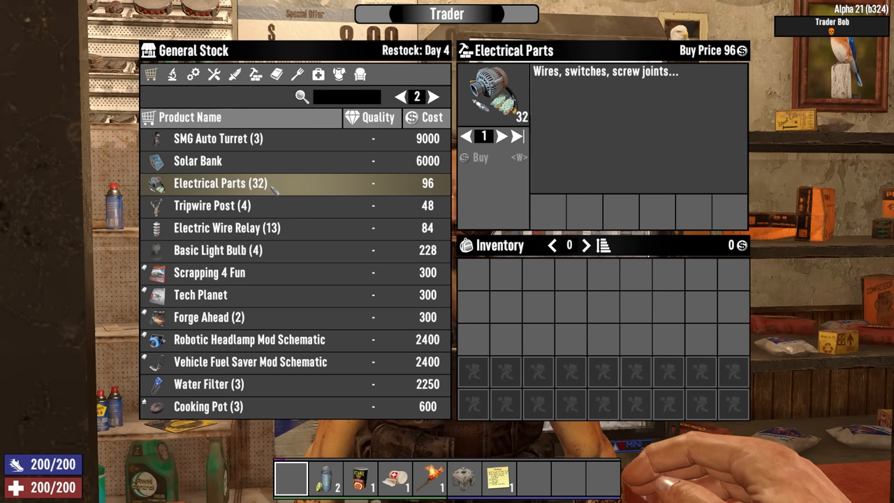
left_click(198, 161)
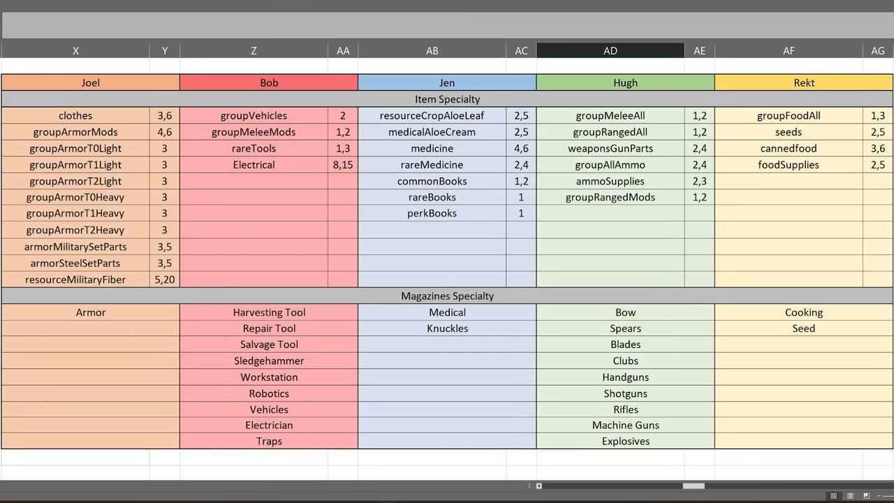
- Review Bob's specialty multiplier values in column AA and the Scrapping 4 Fun magazine entry
left_click(254, 115)
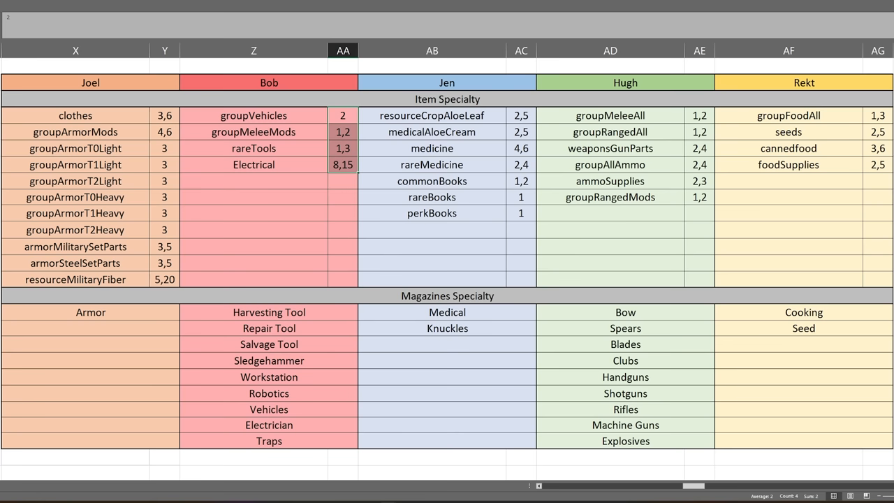
left_click(268, 313)
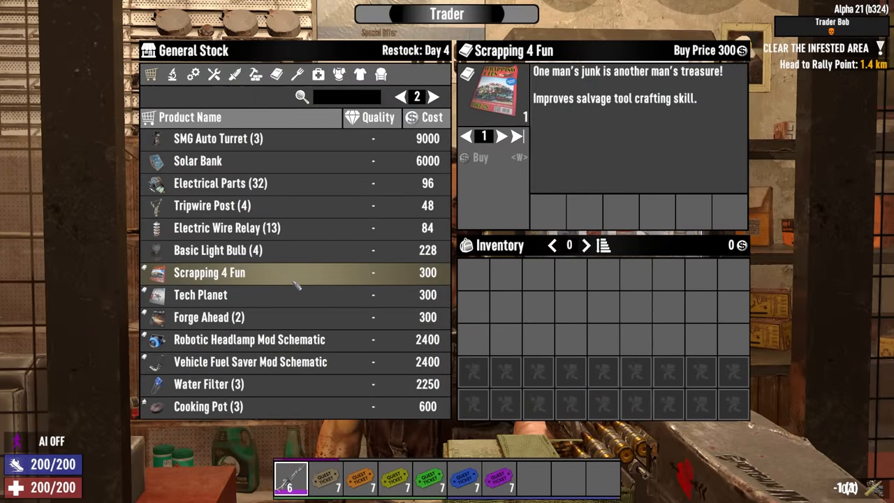
left_click(201, 294)
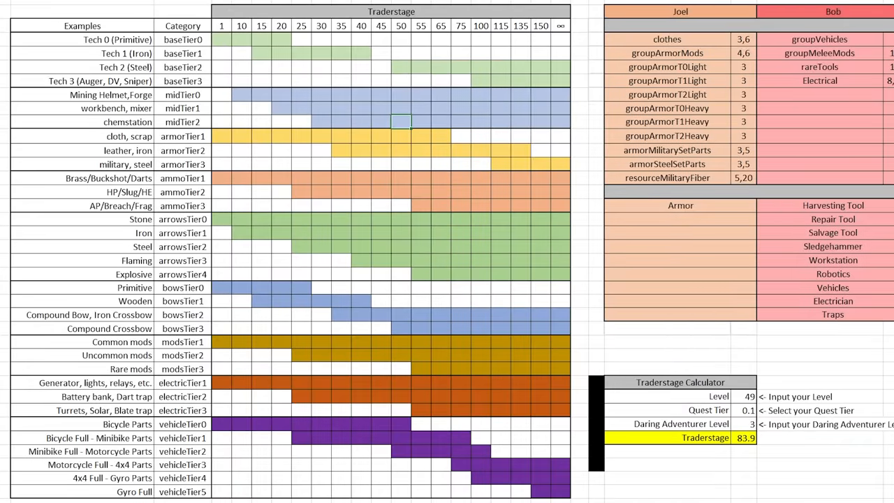
mouse_move(855, 321)
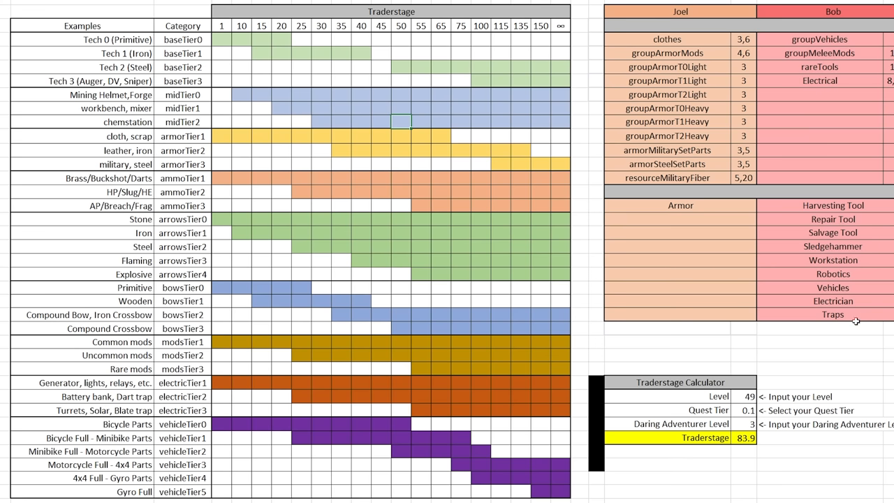
mouse_move(454, 81)
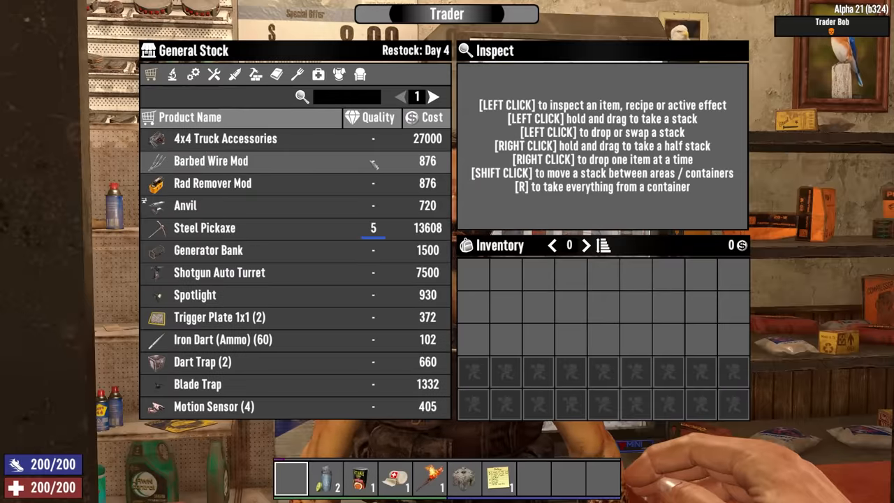
- Check the 4x4 Truck Accessories listing, then scroll right to the specialty tables and Traderstage Calculator
left_click(225, 138)
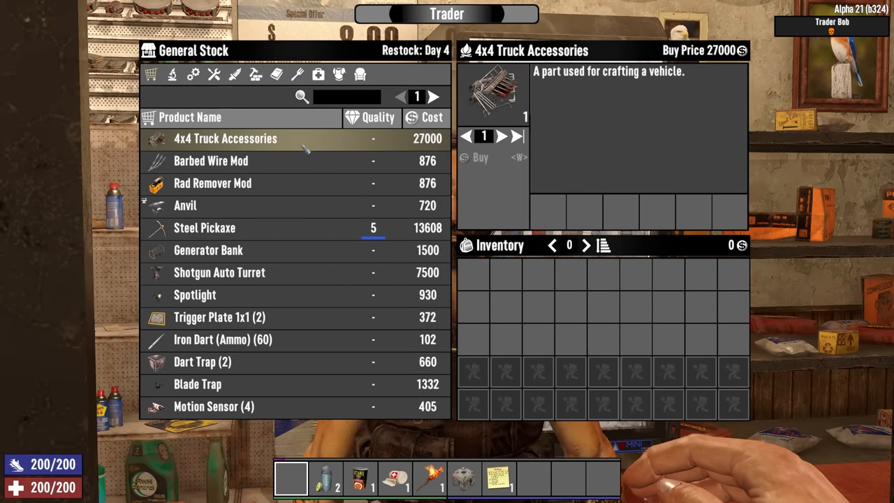
left_click(204, 228)
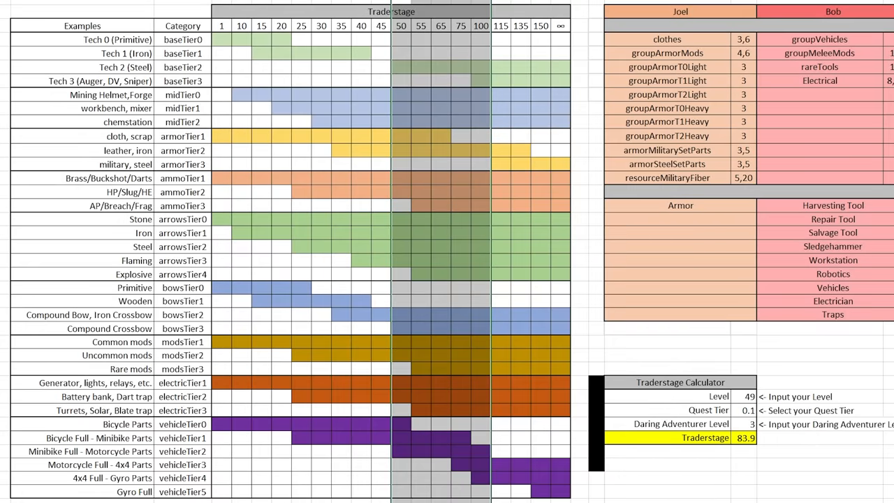
scroll("right", 3)
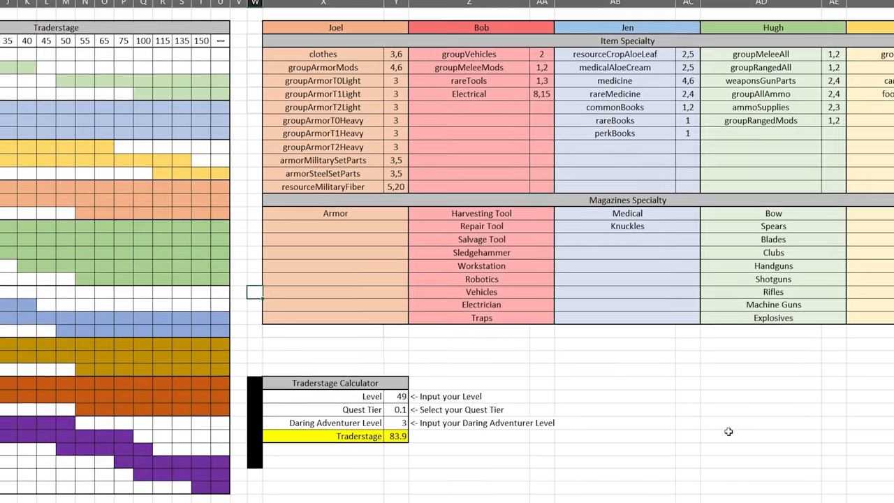
scroll("left", 3)
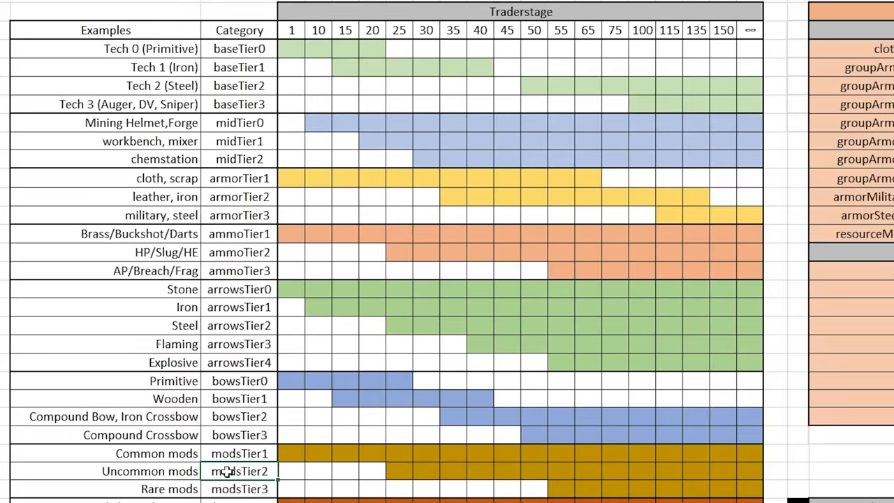
left_click(400, 471)
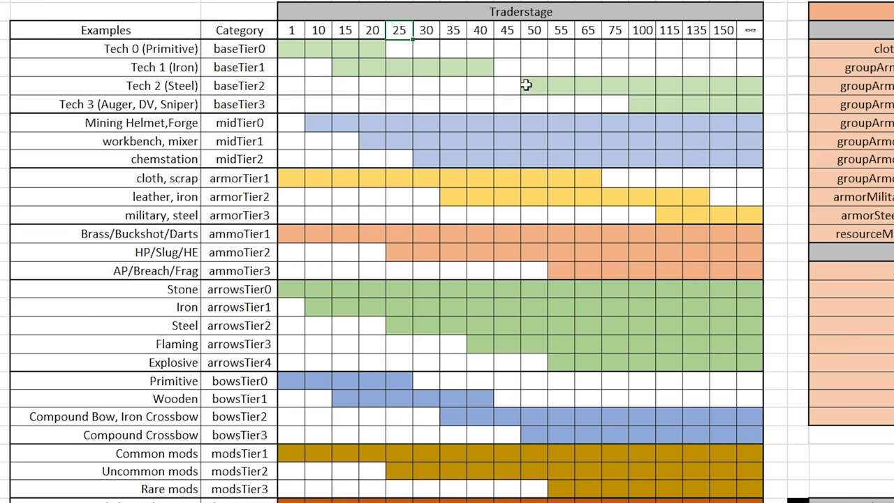
scroll("right", 3)
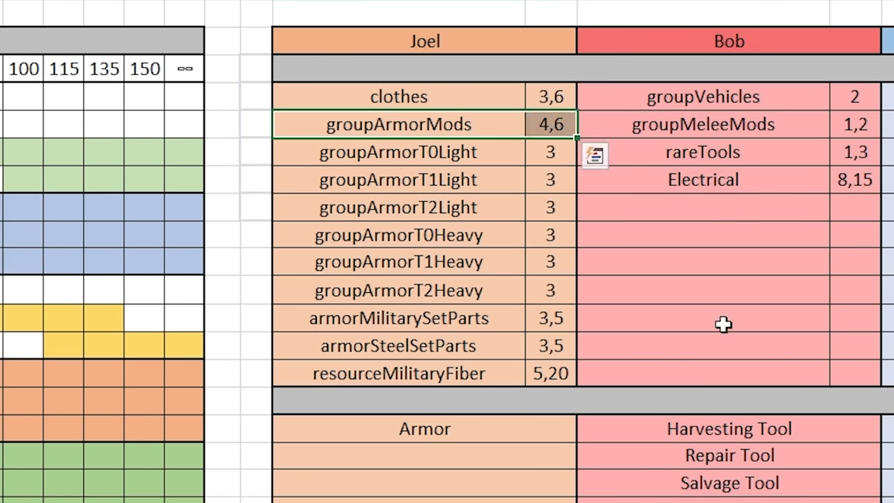
mouse_move(730, 330)
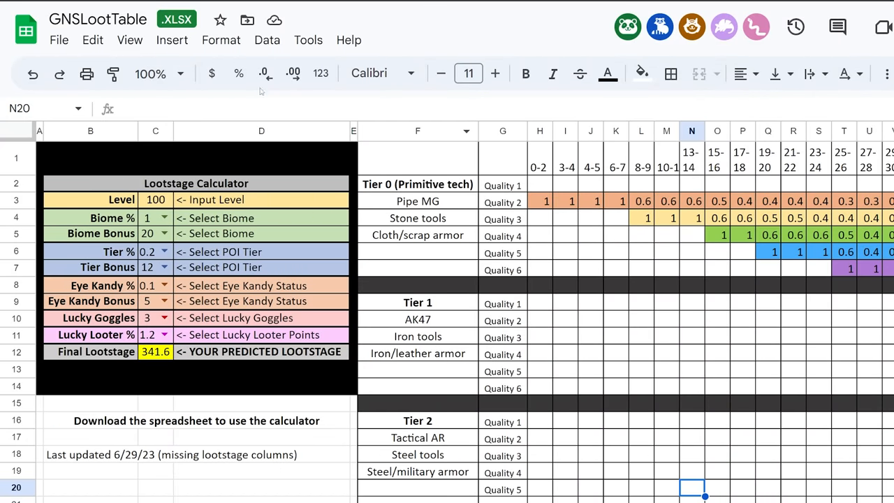
- Use File > Open to switch from GNSLootTable to another spreadsheet
left_click(58, 40)
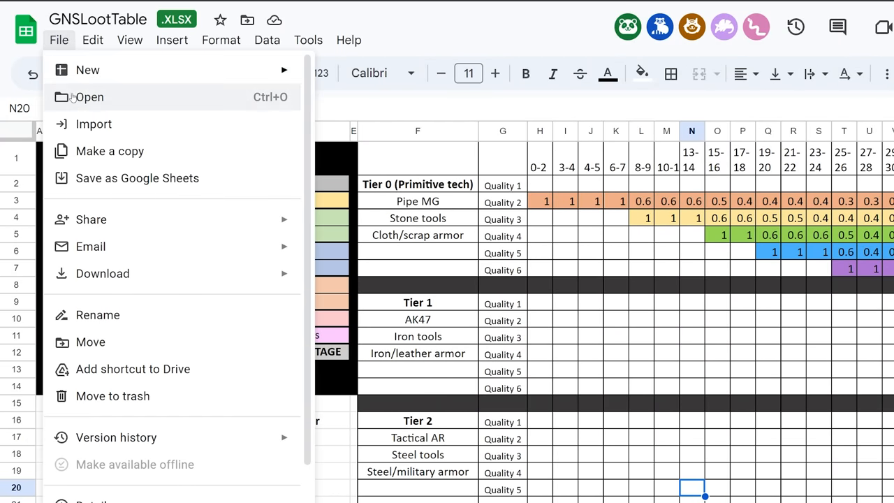
left_click(102, 272)
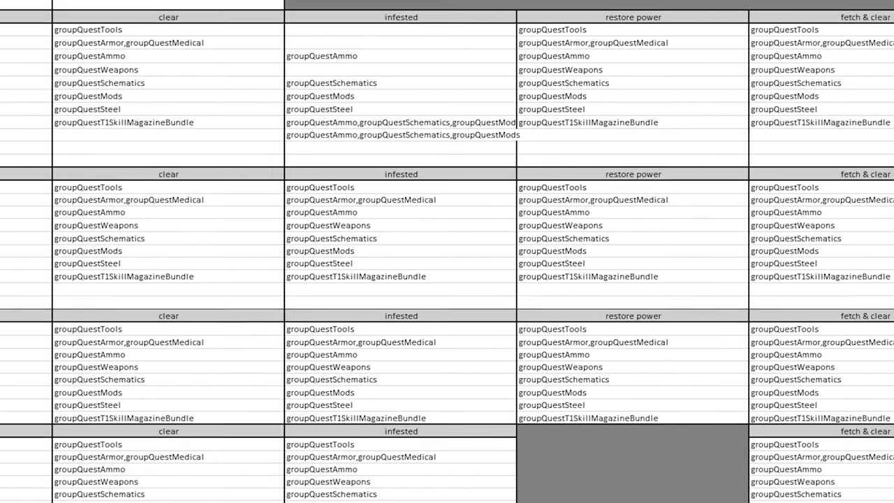
- Scroll down to the QuestT1prob–QuestT3Prob tables and select the QuestT3Prob heading
scroll("down", 3)
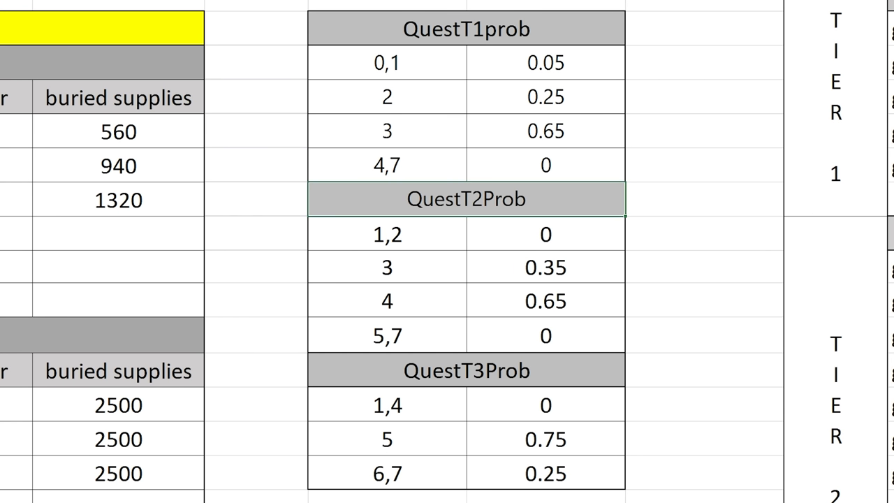
left_click(467, 370)
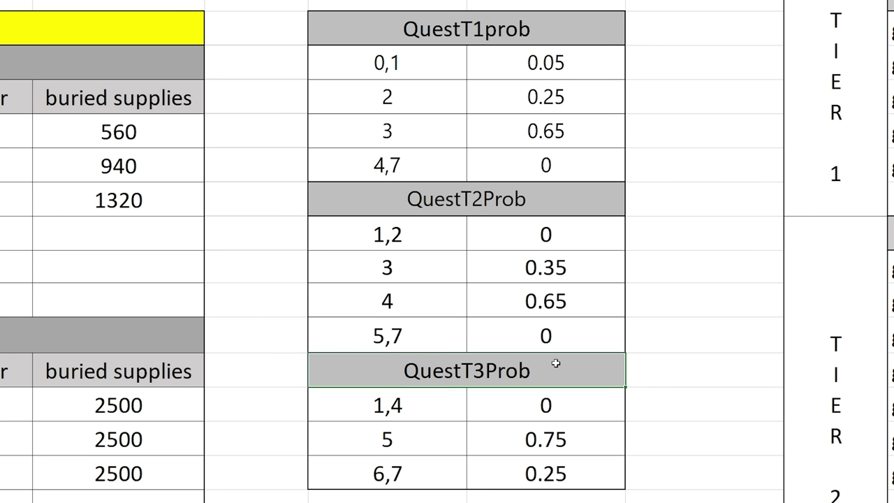